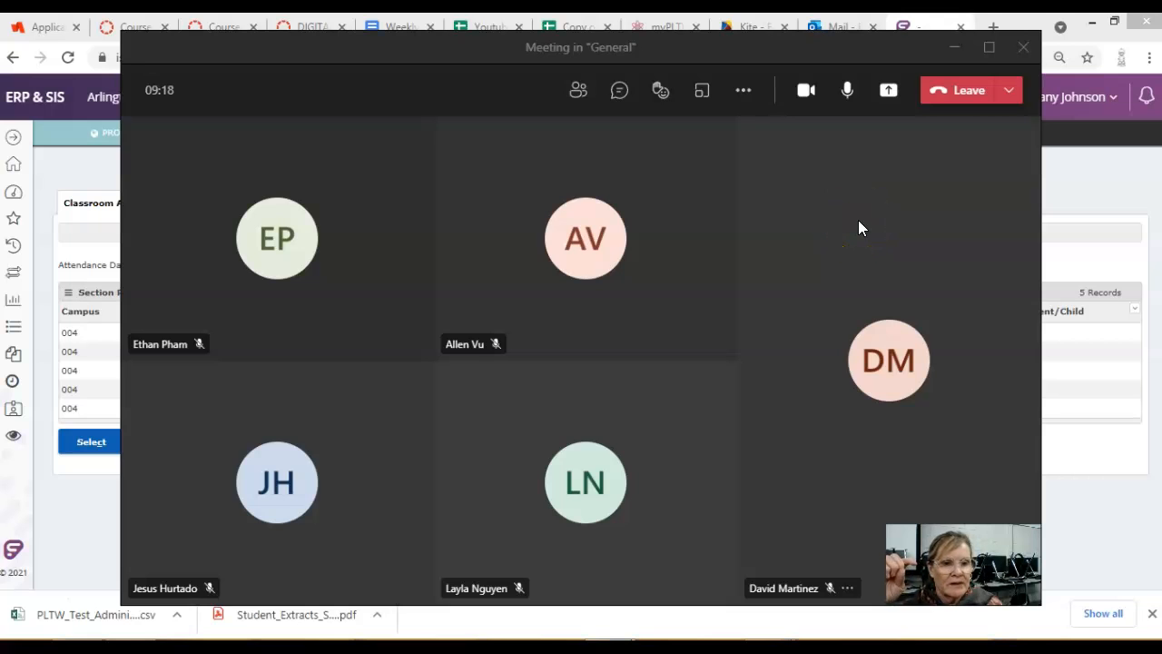
pyautogui.moveTo(875, 238)
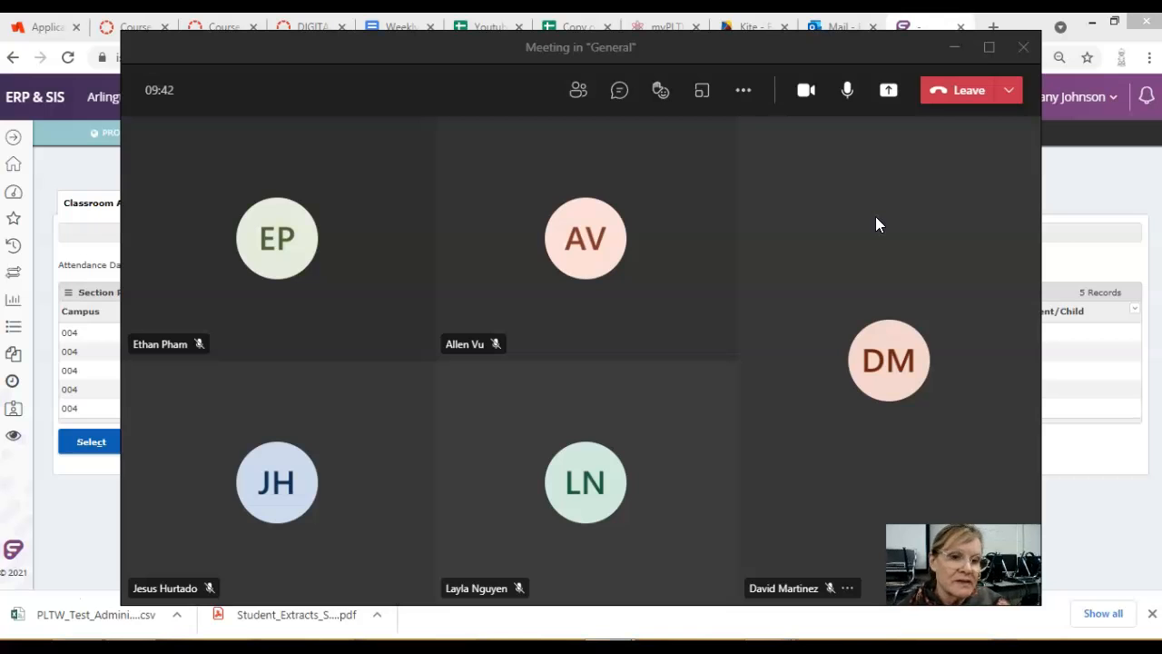
pyautogui.moveTo(866, 222)
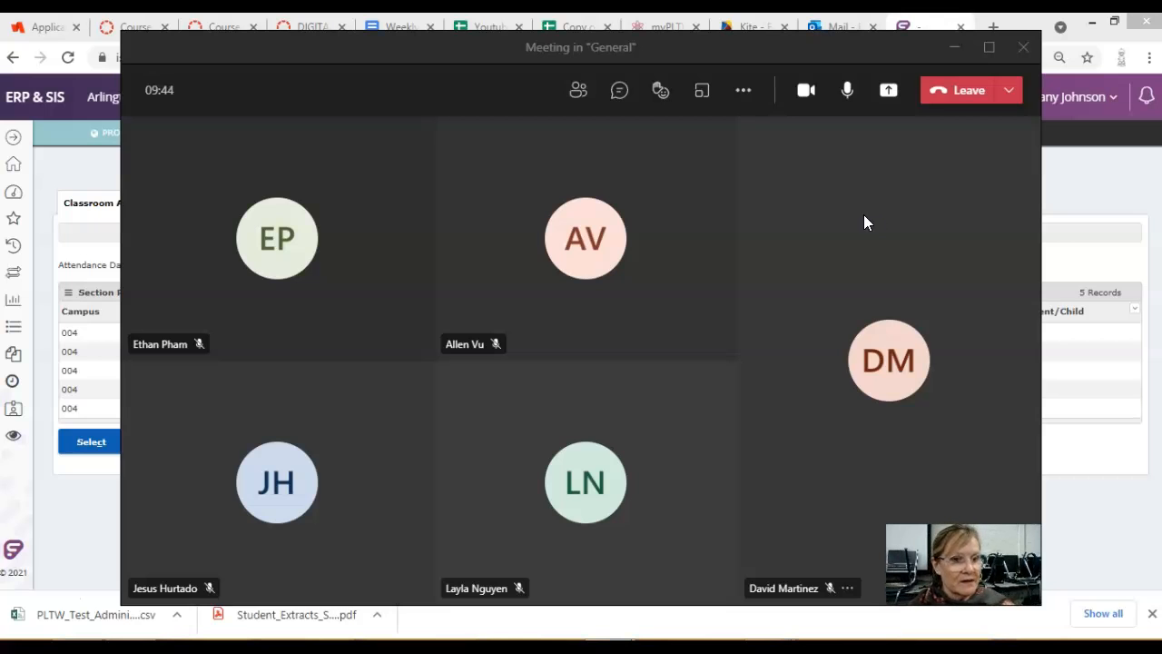
pyautogui.moveTo(842, 216)
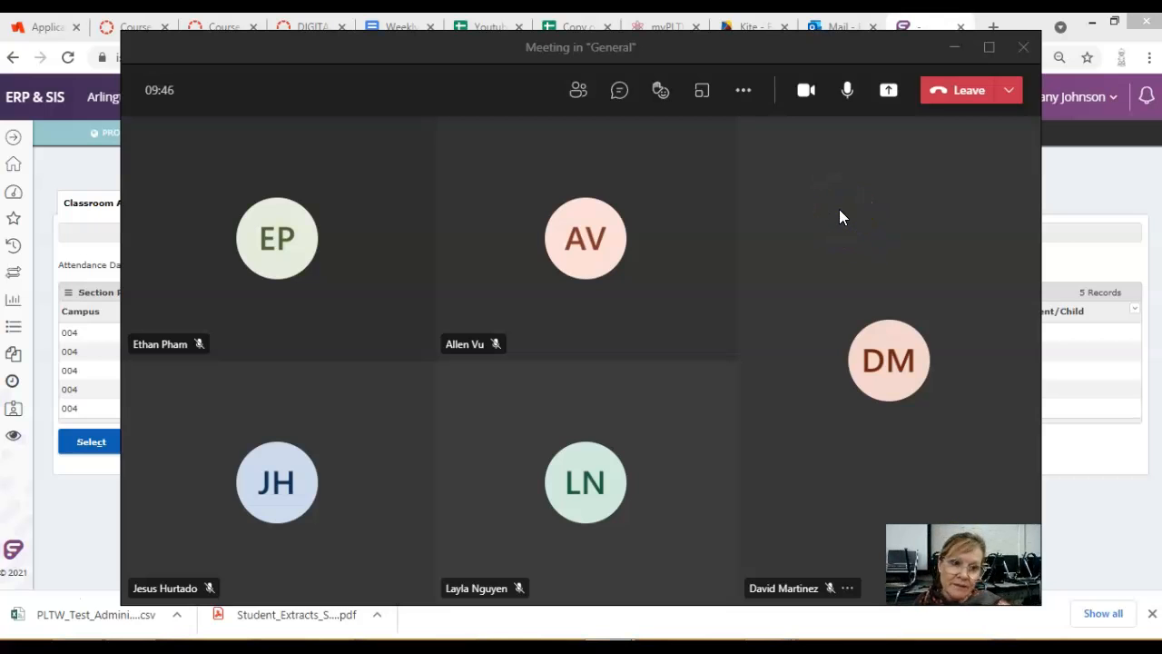
pyautogui.moveTo(756, 388)
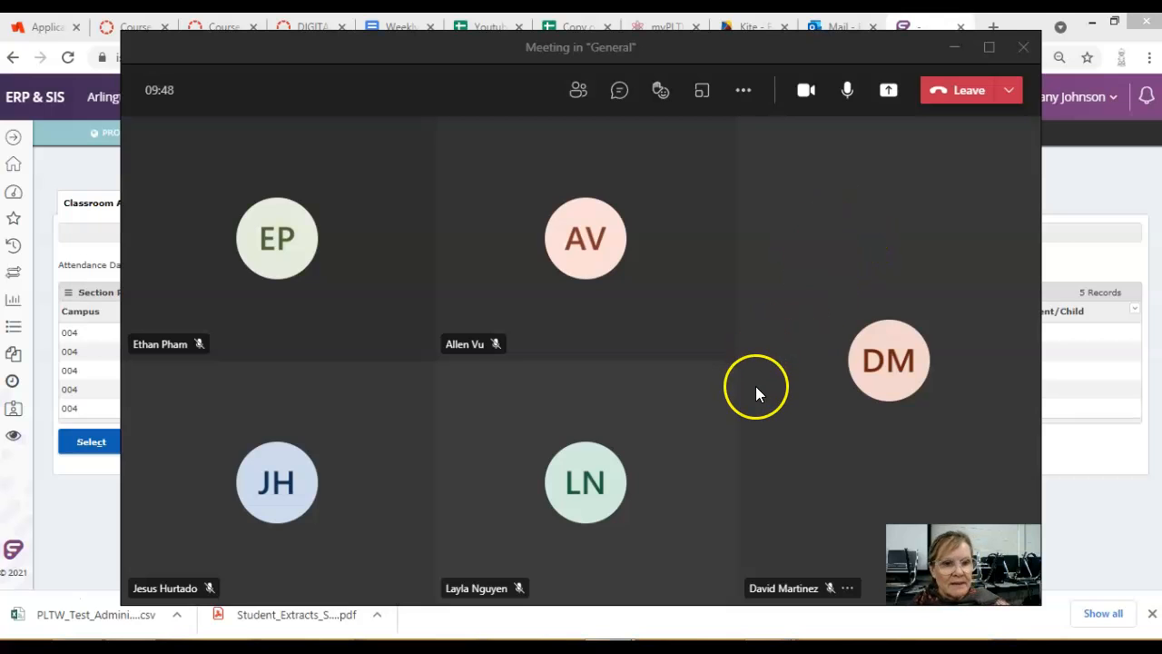
pyautogui.moveTo(777, 384)
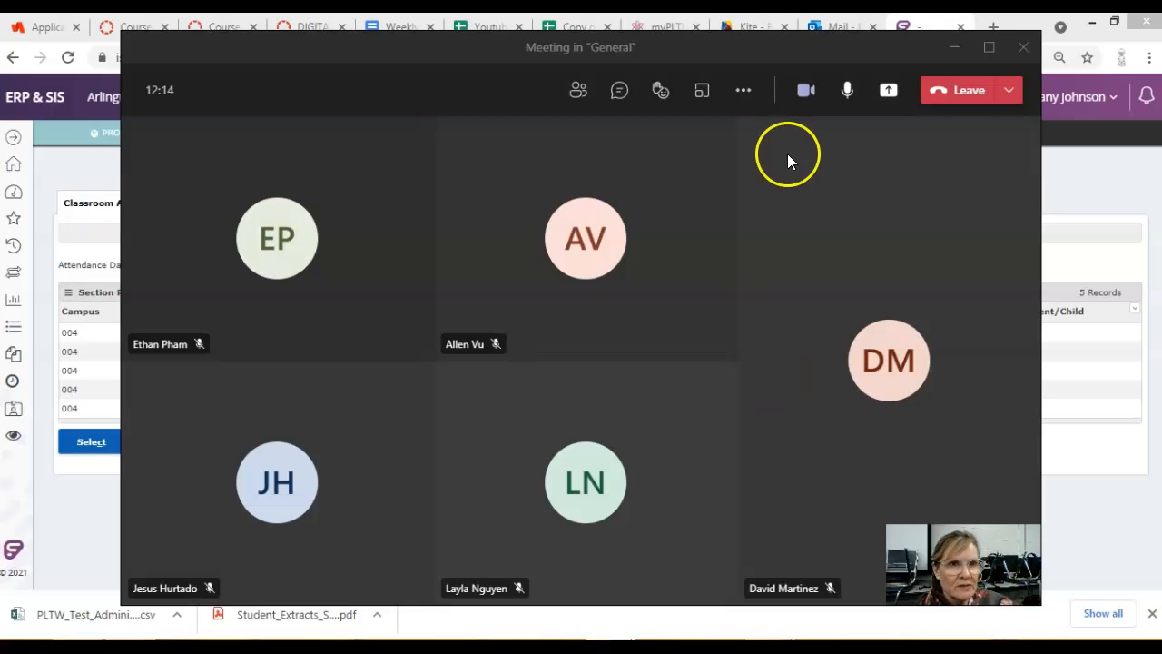
# - Share the desktop with the meeting and bring up the IED Canvas course home page
pyautogui.click(887, 91)
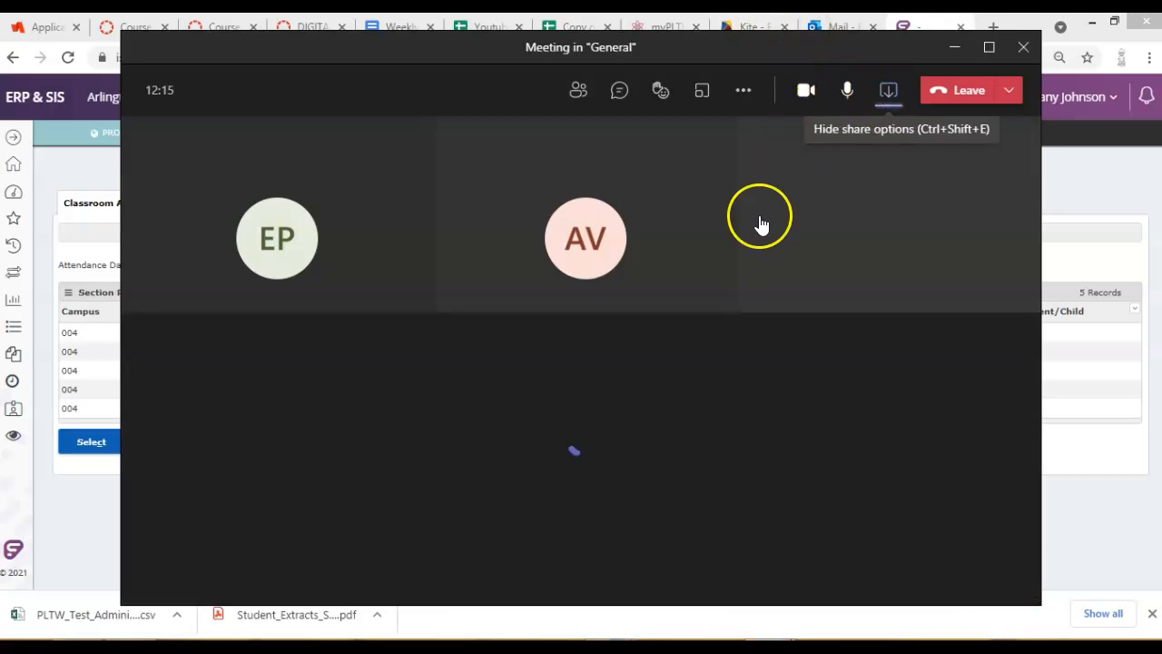
pyautogui.click(887, 90)
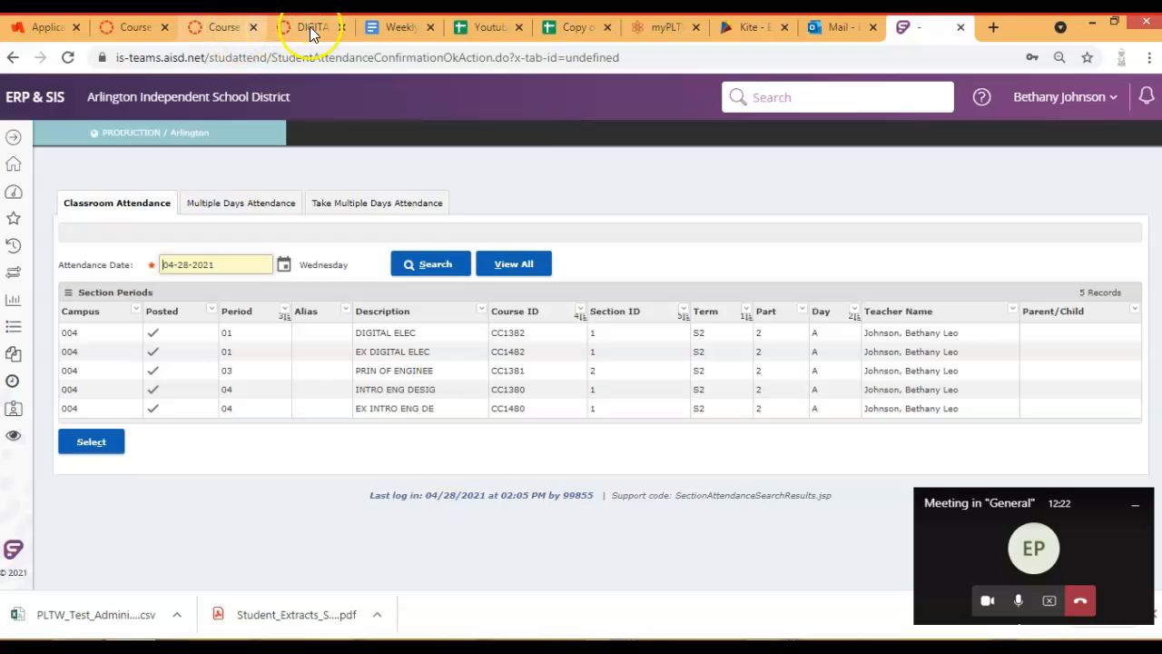
pyautogui.click(118, 27)
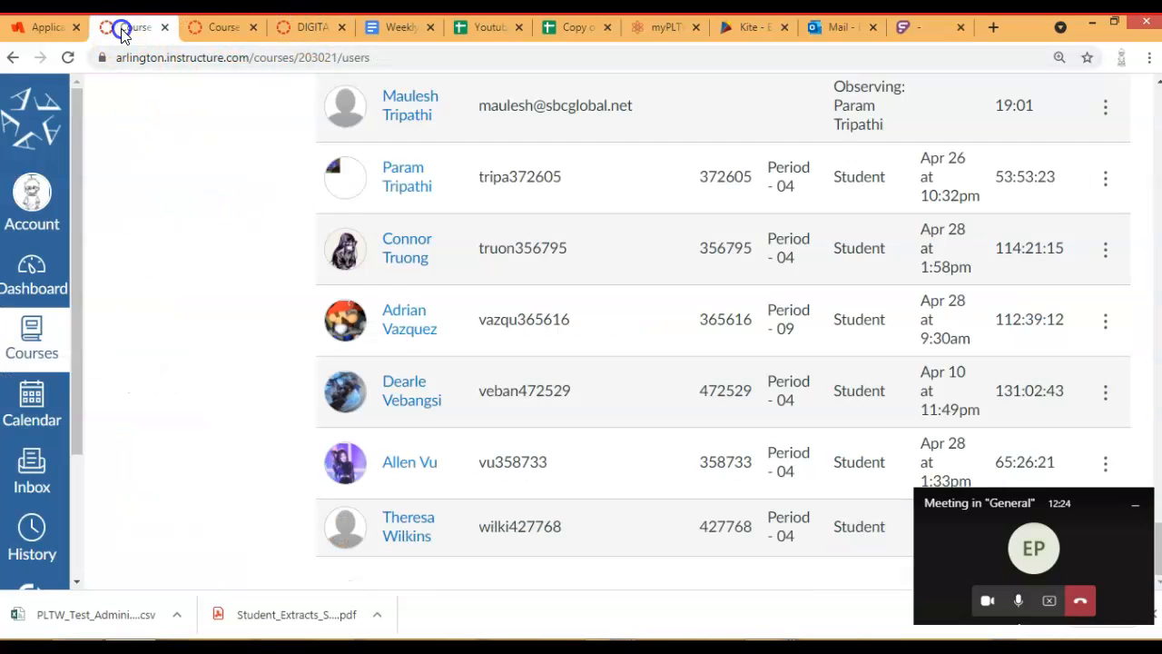
pyautogui.scroll(-3)
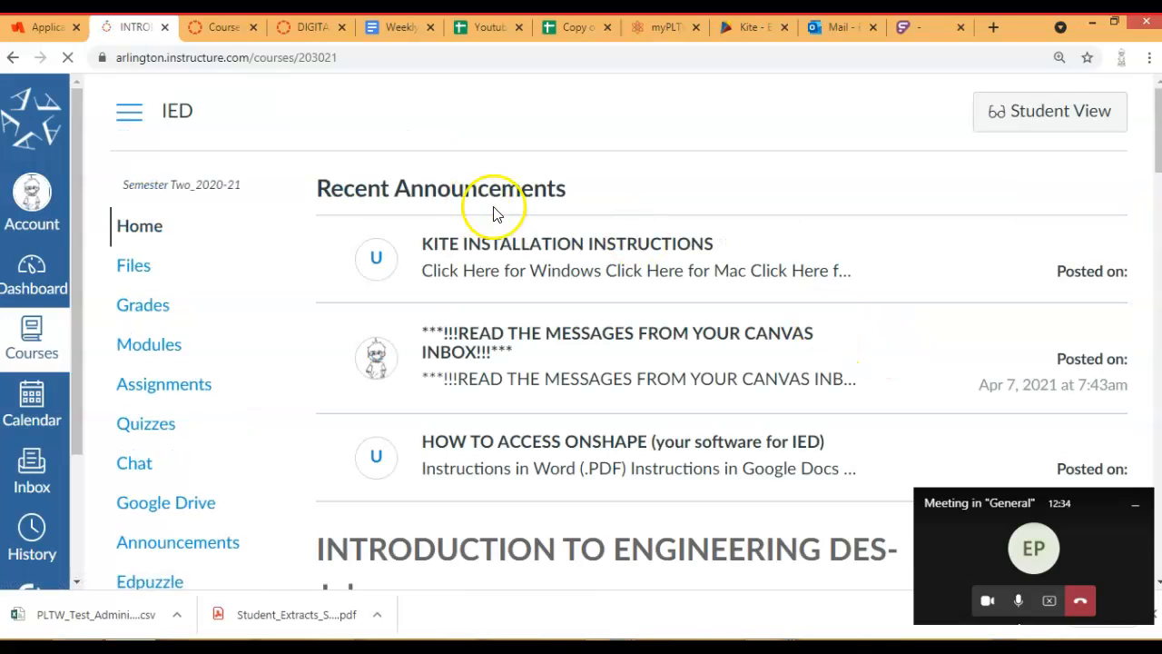
pyautogui.moveTo(524, 252)
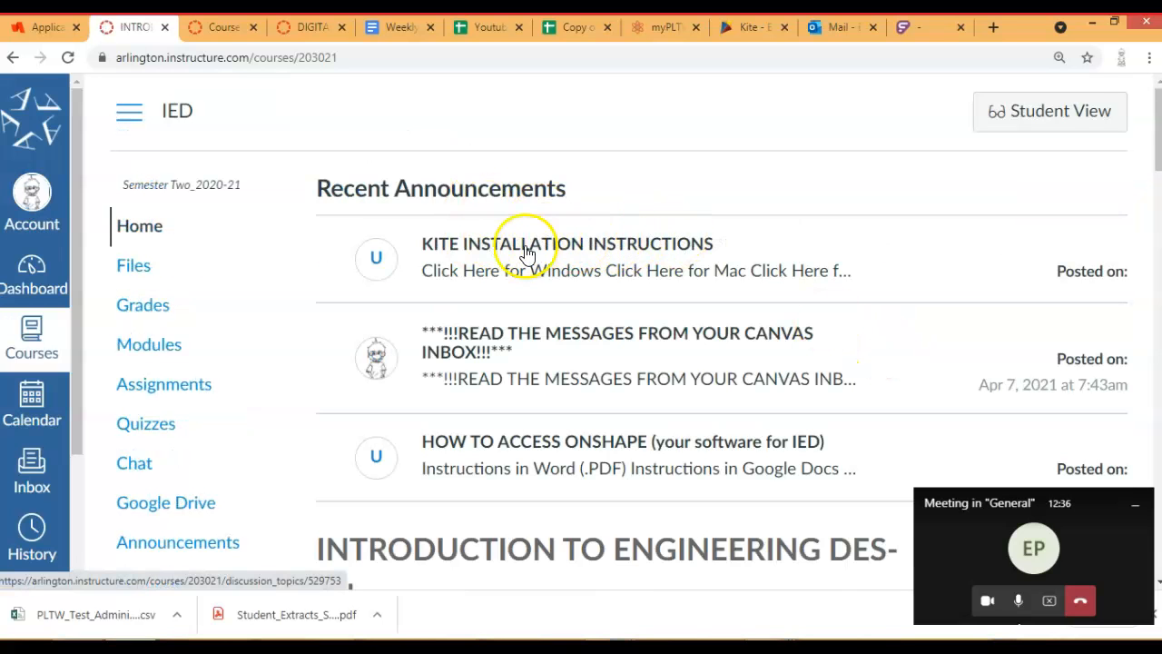
pyautogui.moveTo(687, 254)
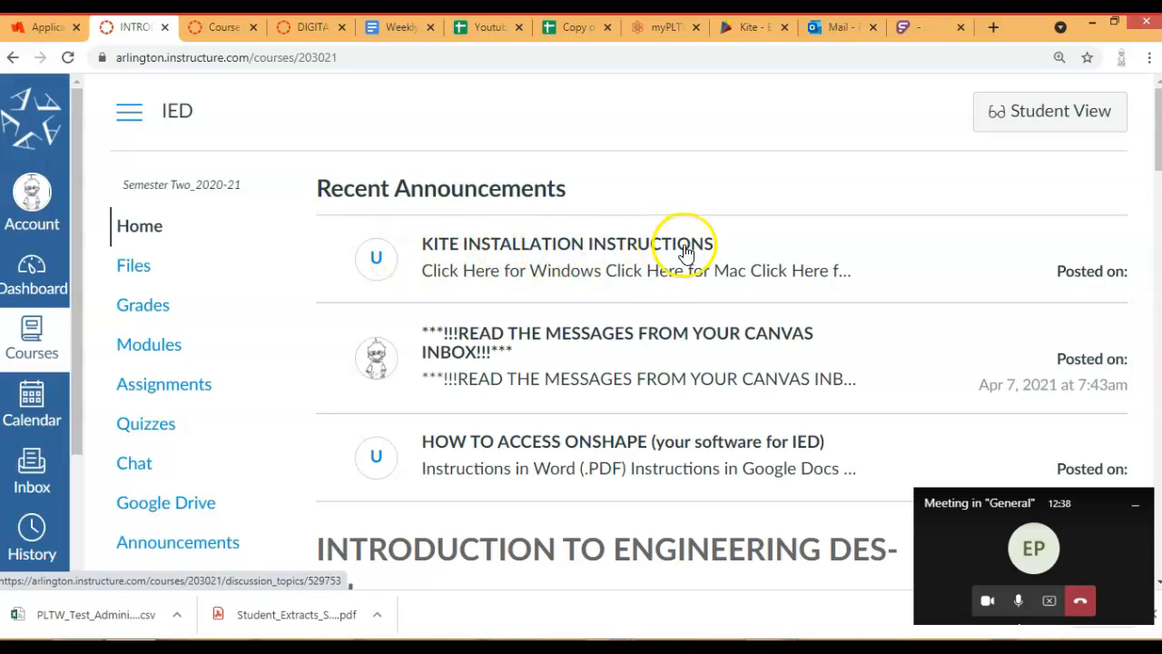
pyautogui.moveTo(588, 251)
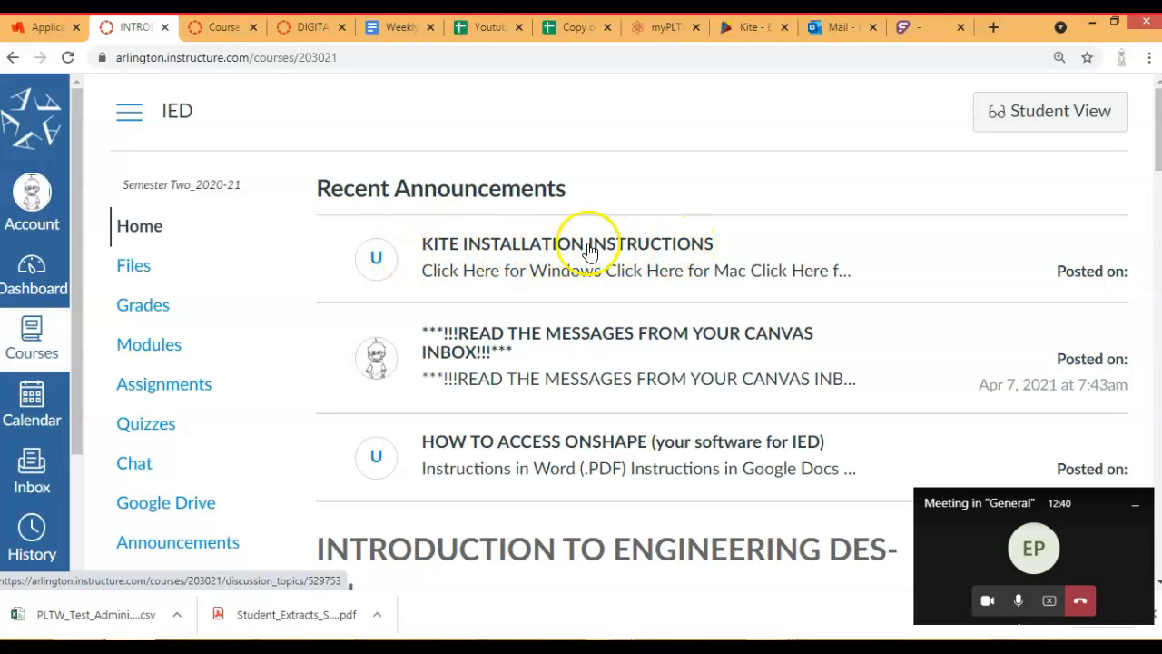
# - View the KITE INSTALLATION INSTRUCTIONS announcement and its Windows, Mac, iPad and Chromebook links
pyautogui.click(566, 243)
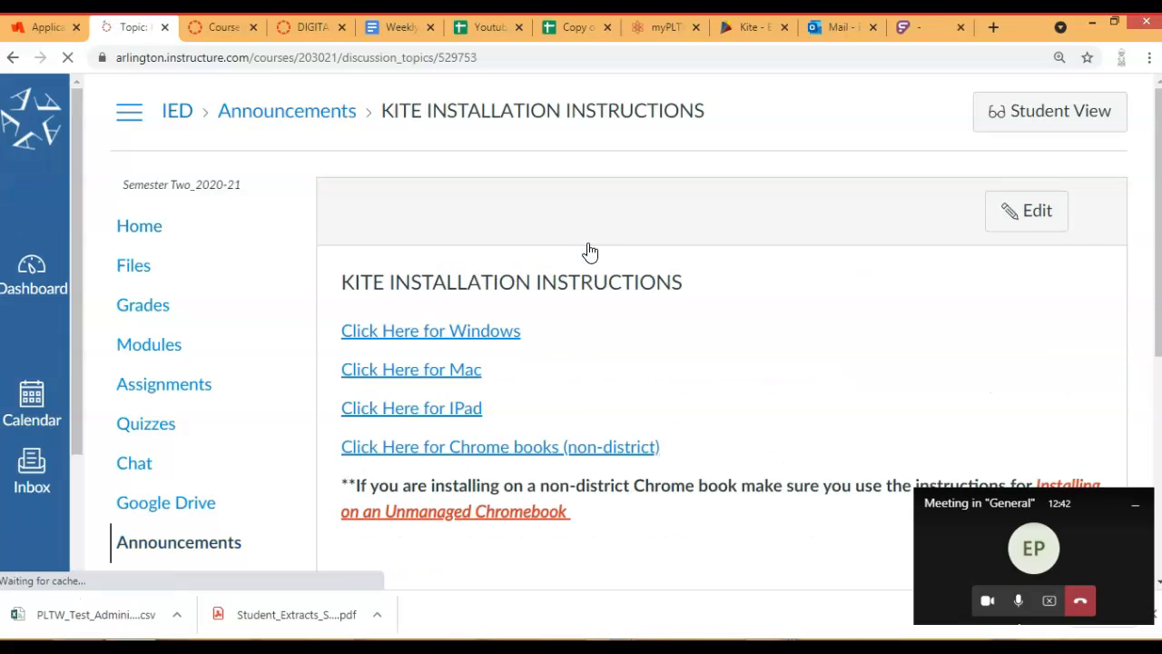
pyautogui.scroll(-3)
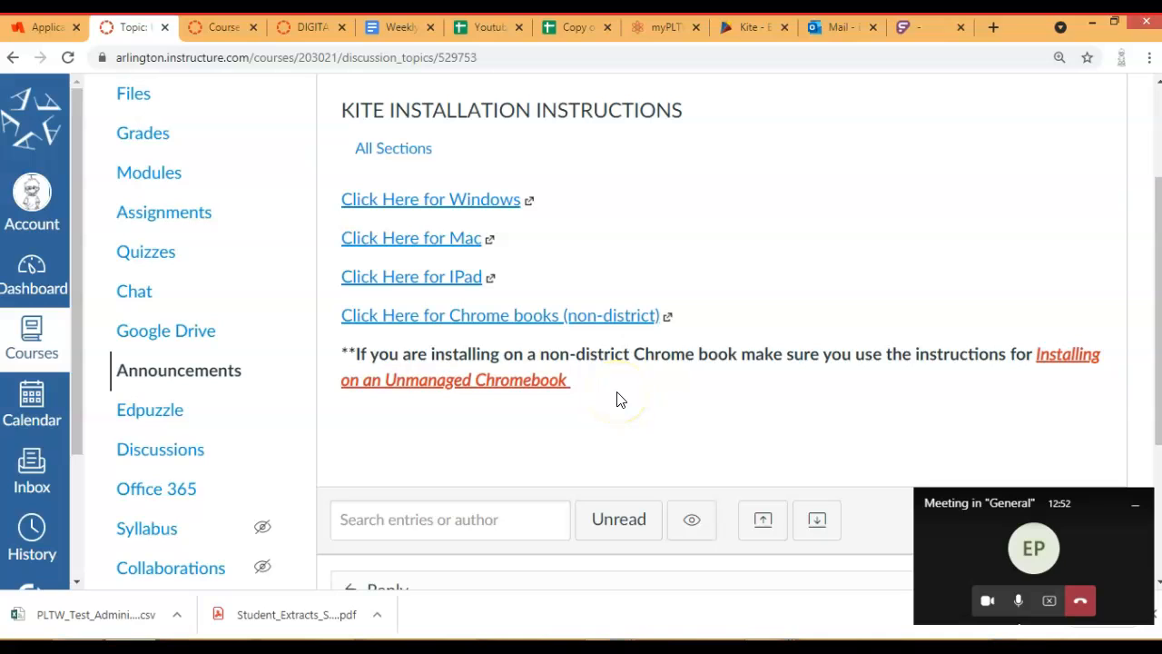
pyautogui.moveTo(632, 325)
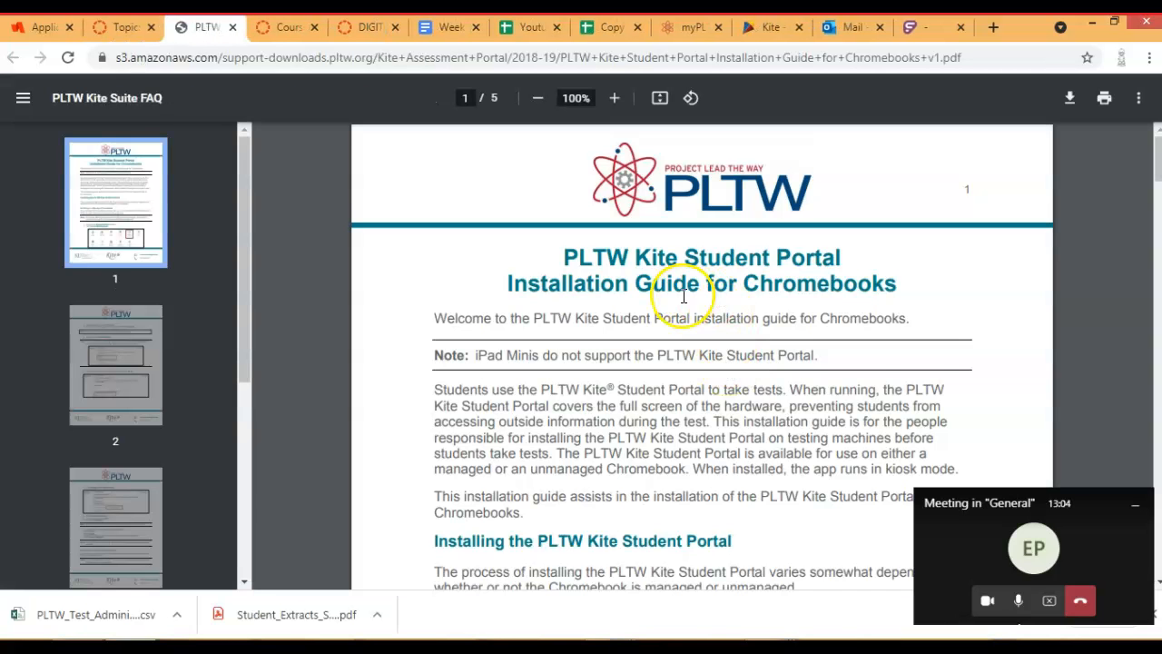
# - Page through the PLTW Kite Chromebook installation guide PDF to page 5 of 5
pyautogui.scroll(-3)
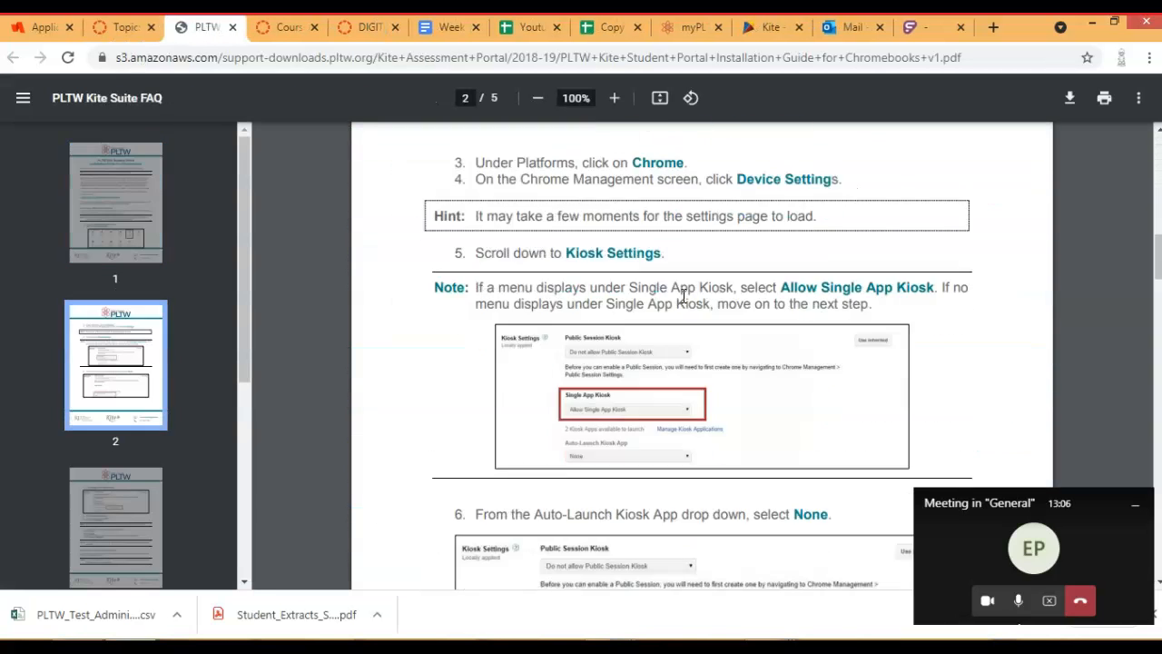
pyautogui.scroll(-3)
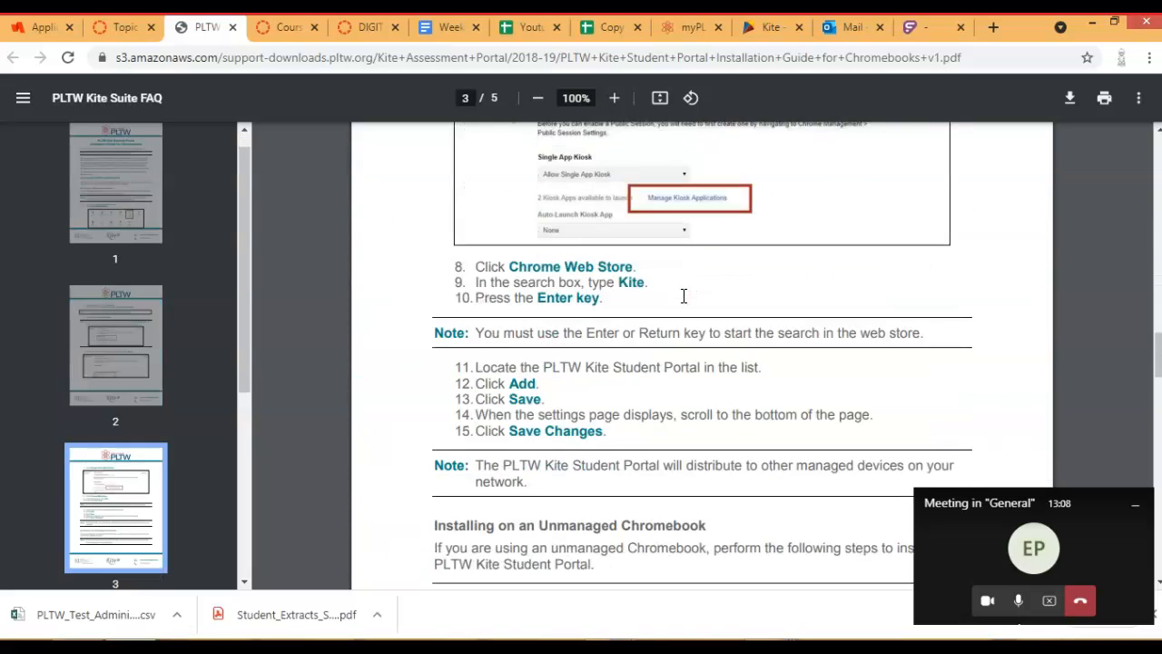
pyautogui.scroll(-3)
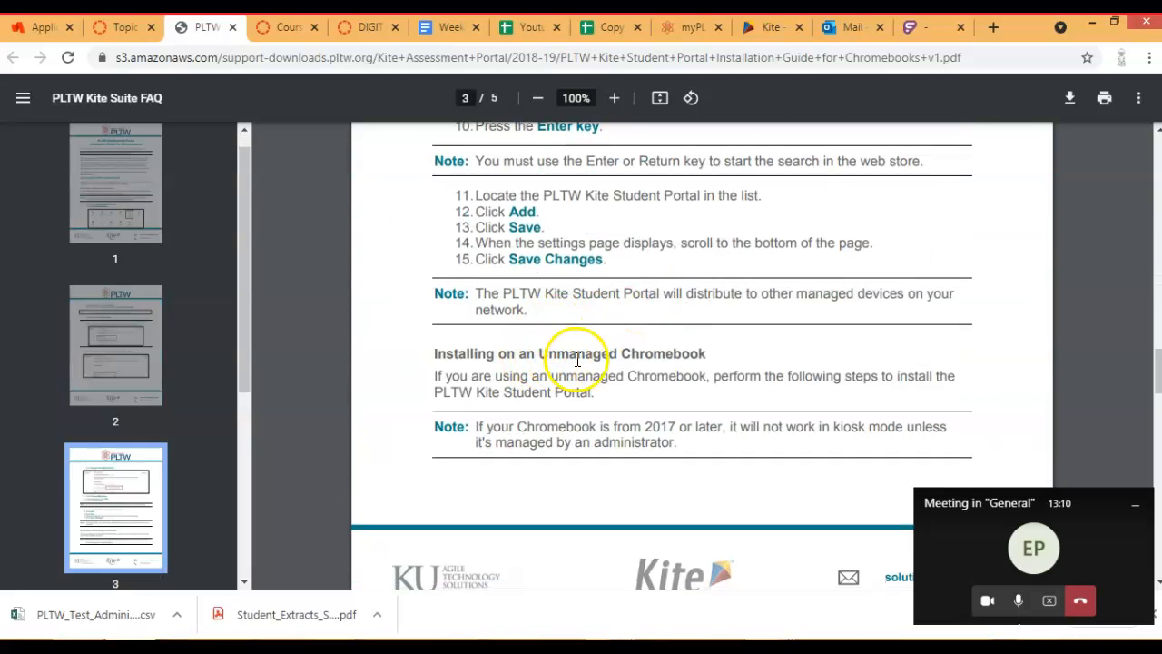
pyautogui.moveTo(708, 221)
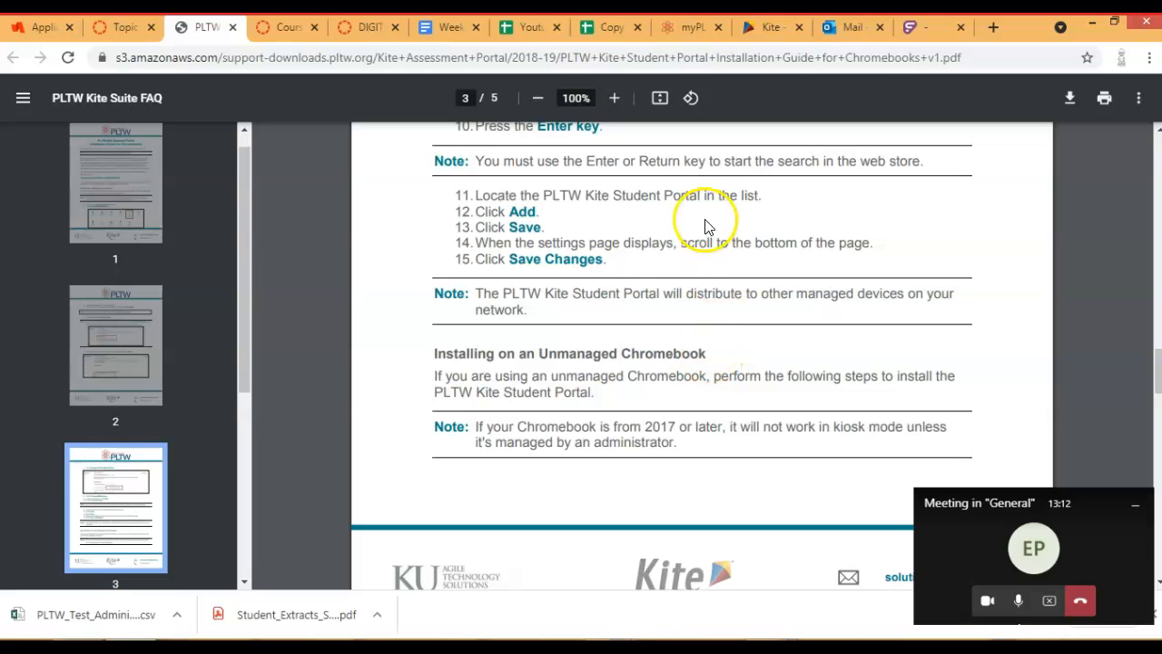
pyautogui.moveTo(434, 345)
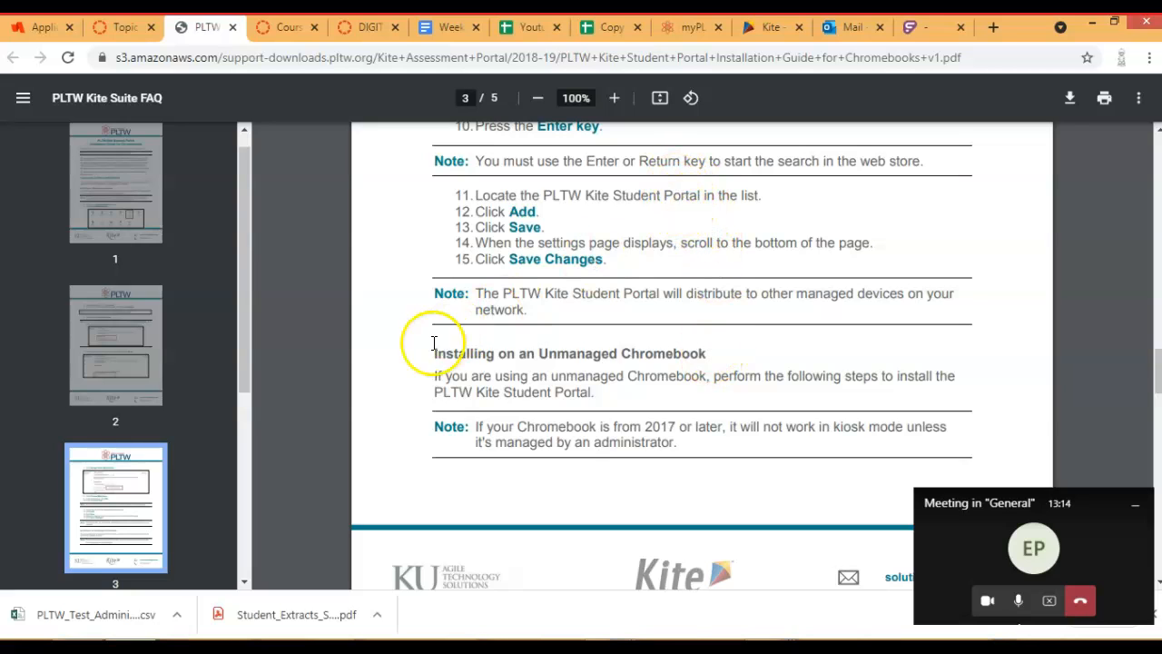
pyautogui.scroll(-3)
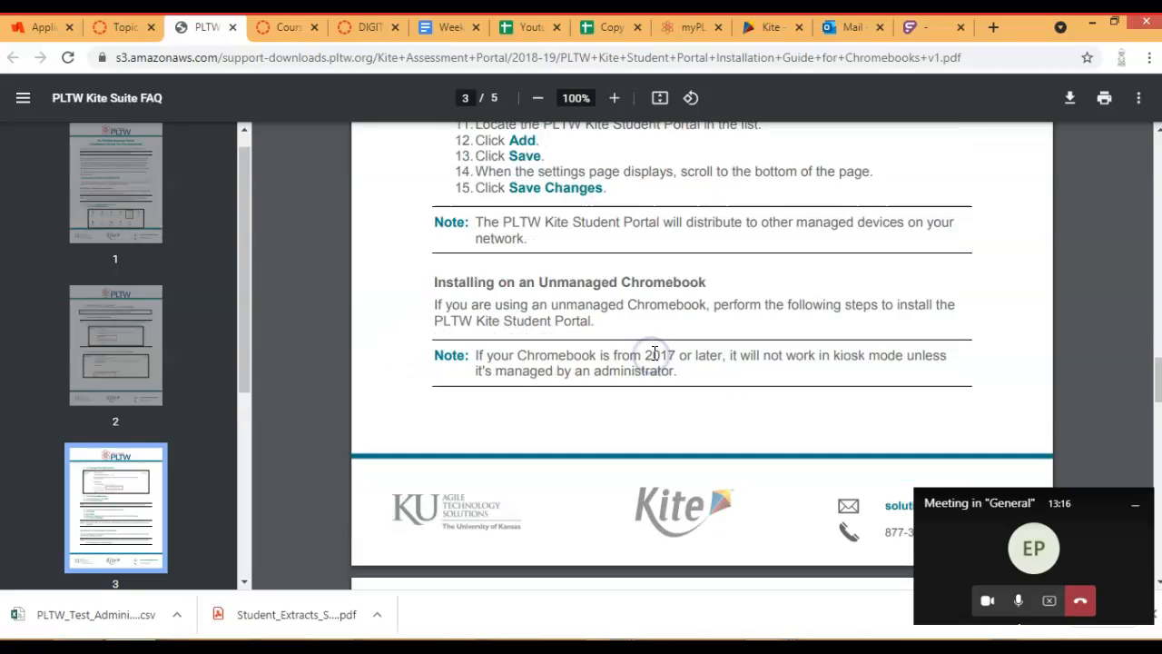
pyautogui.scroll(-3)
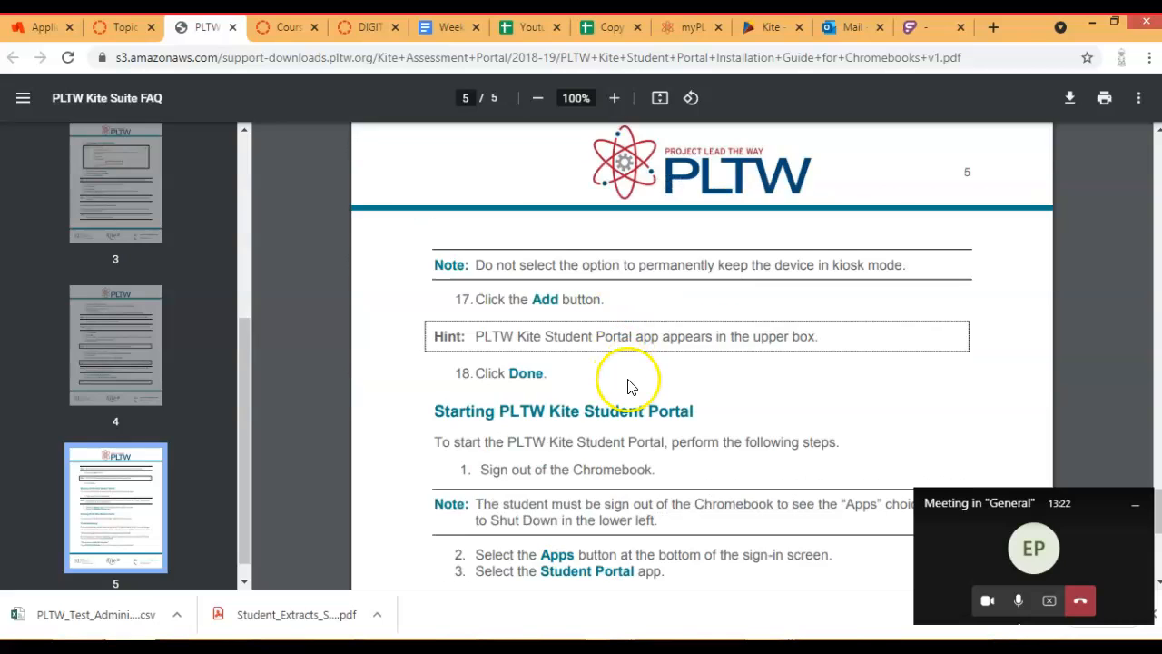
pyautogui.moveTo(1068, 512)
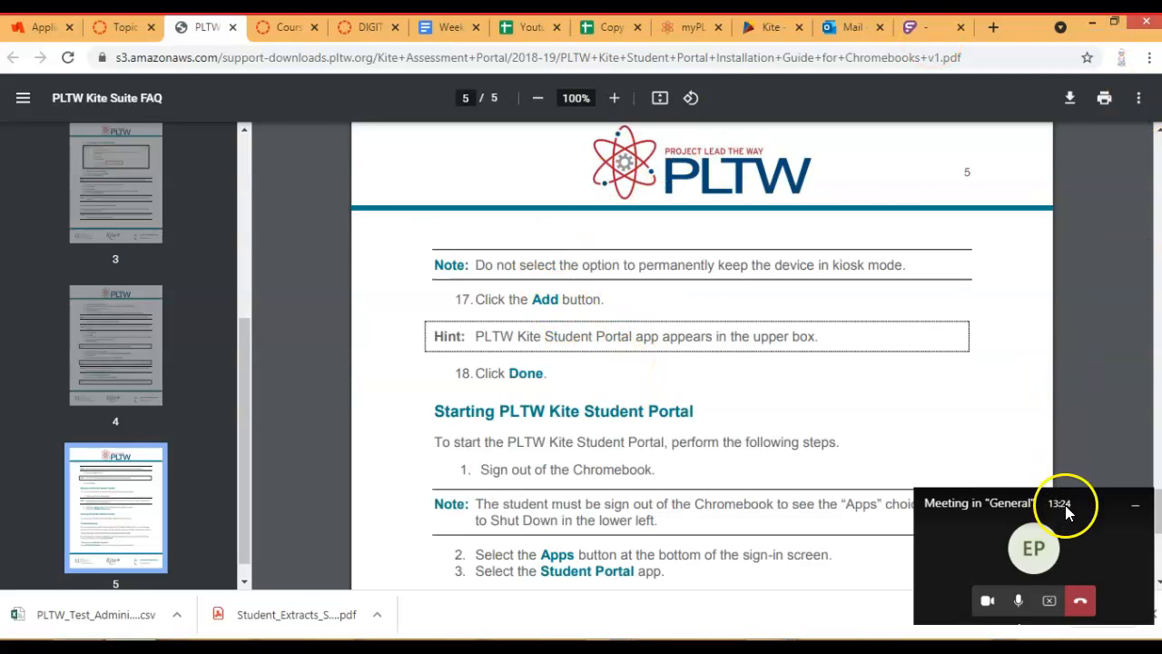
pyautogui.moveTo(1056, 523)
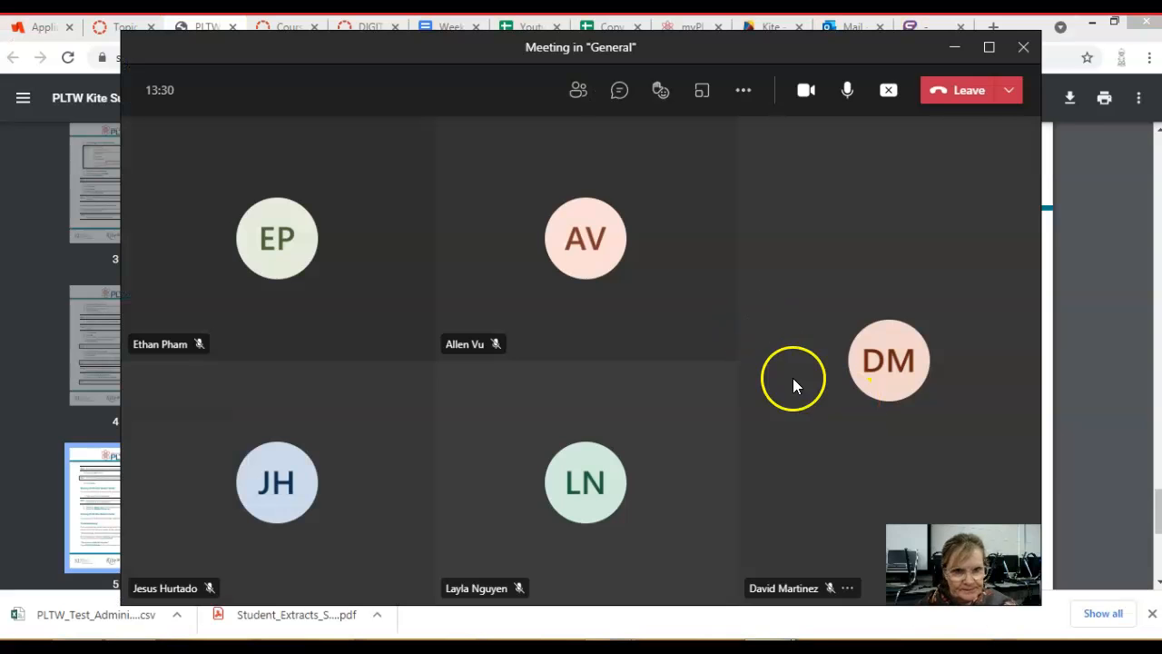
pyautogui.moveTo(889, 90)
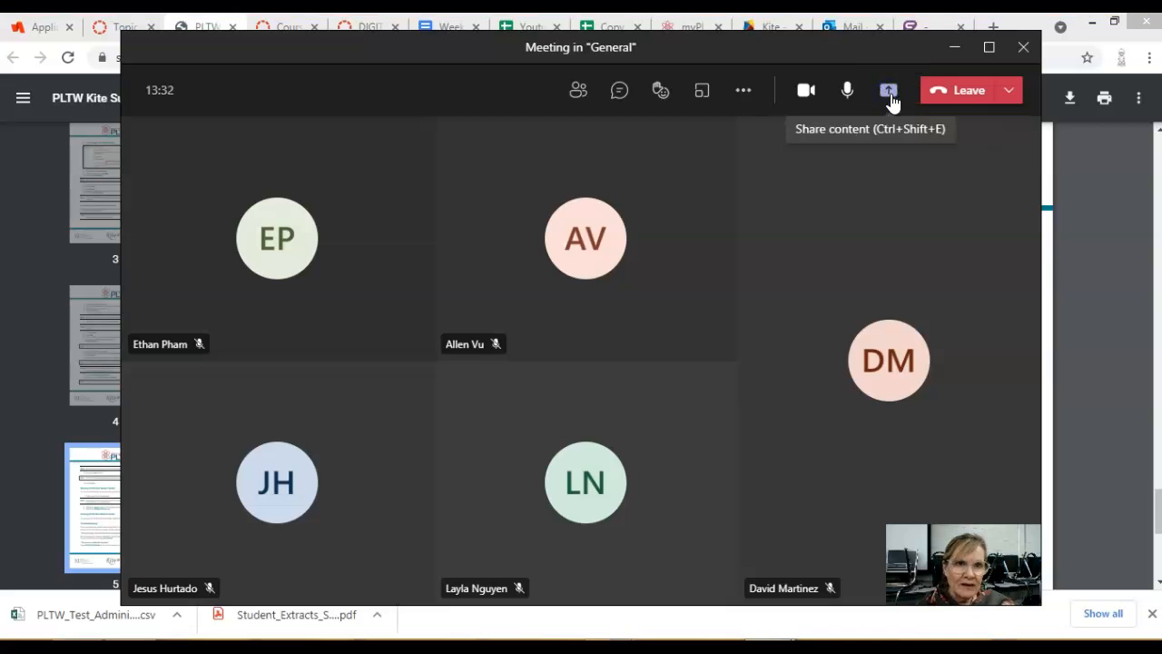
pyautogui.moveTo(909, 142)
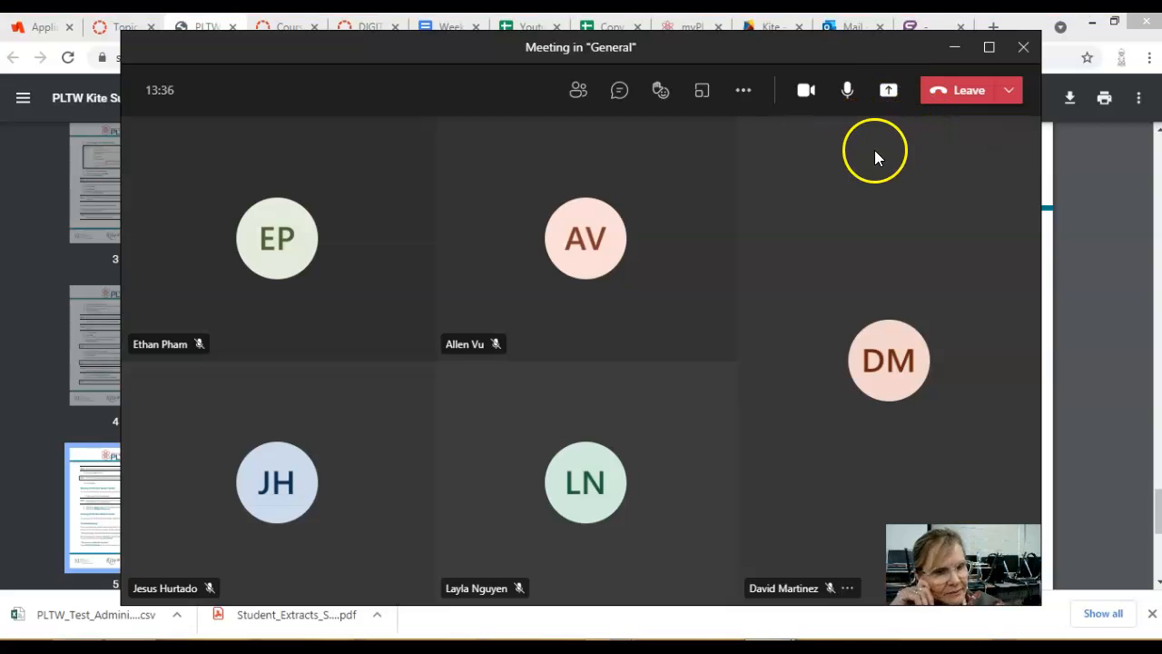
pyautogui.moveTo(915, 160)
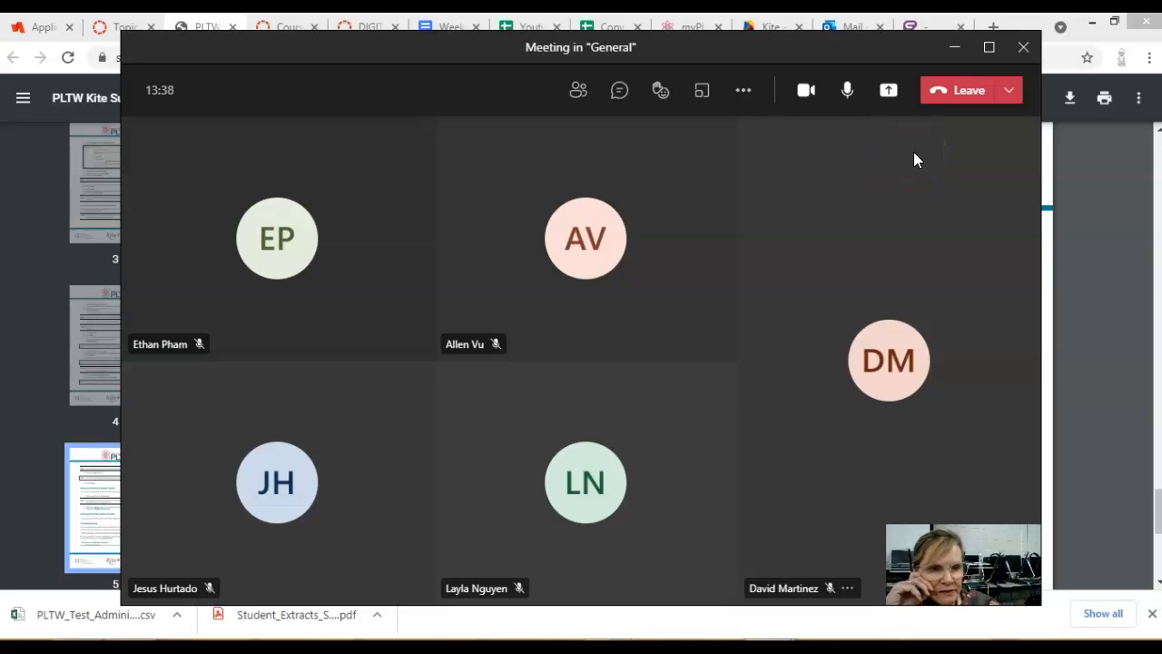
pyautogui.moveTo(810, 187)
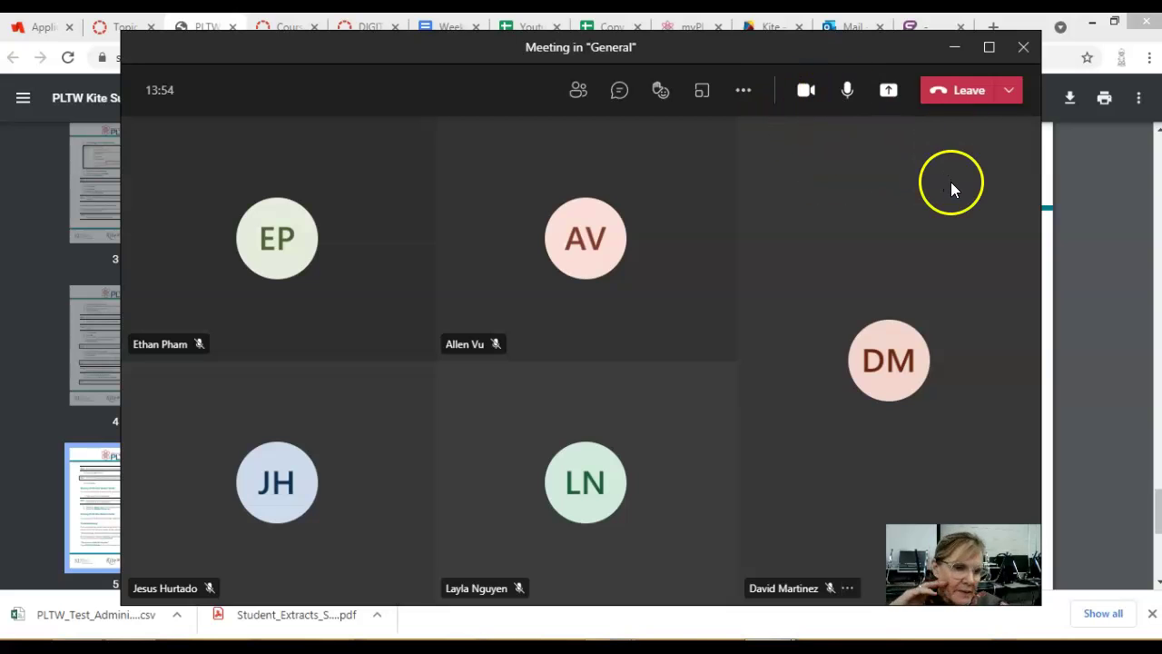
pyautogui.moveTo(877, 185)
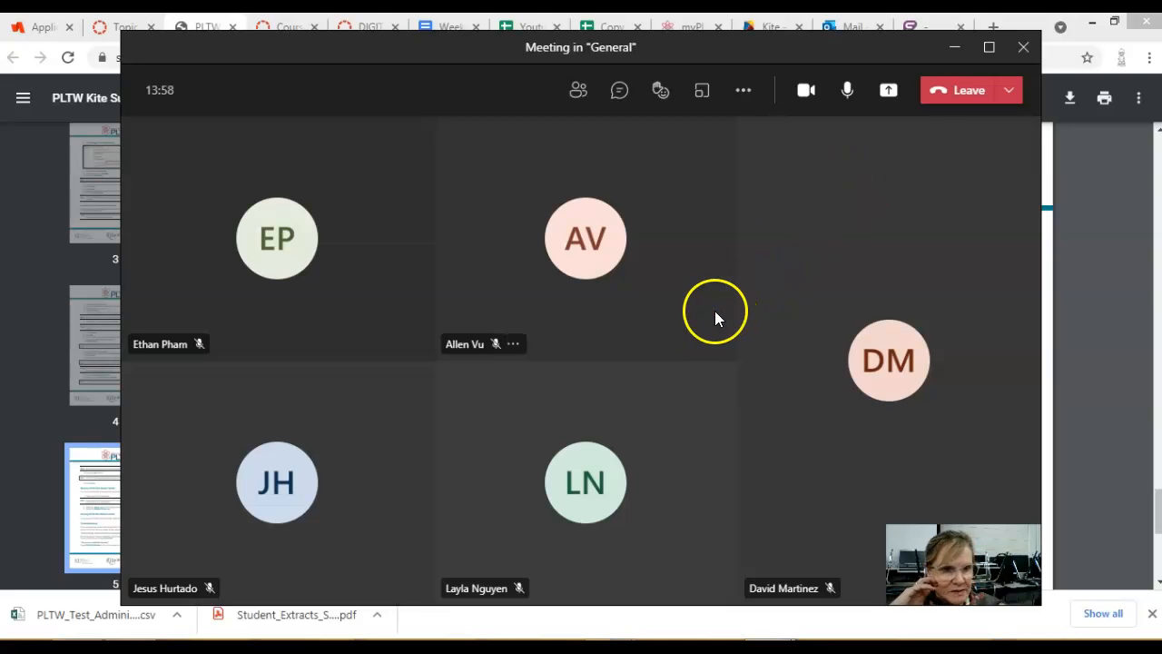
pyautogui.moveTo(861, 191)
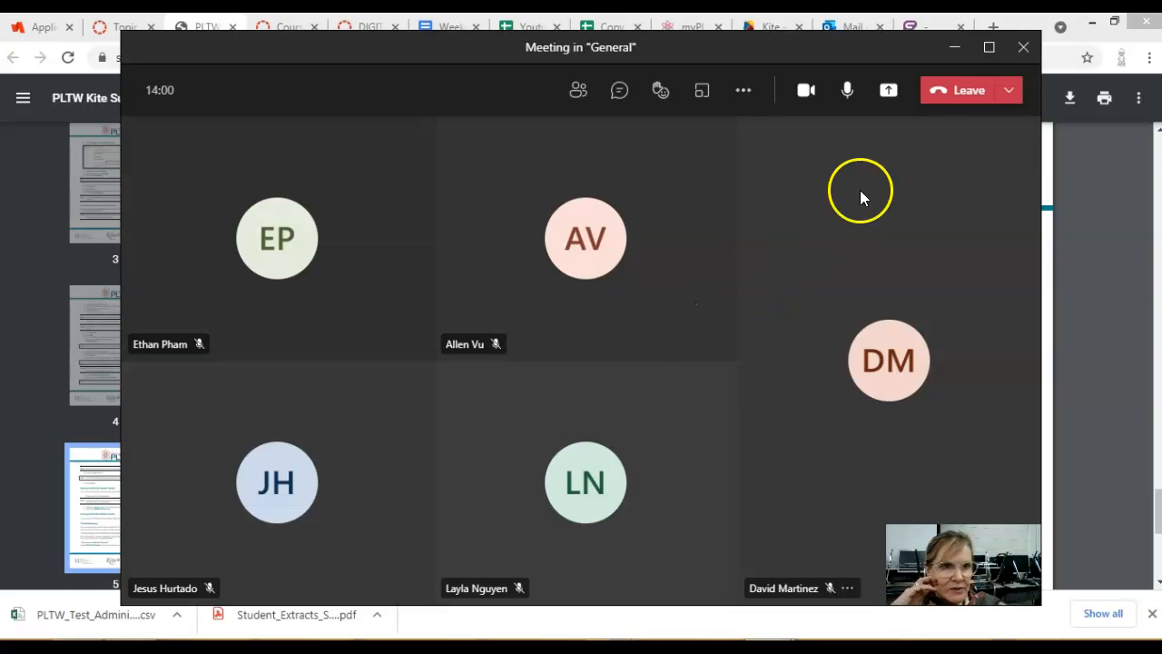